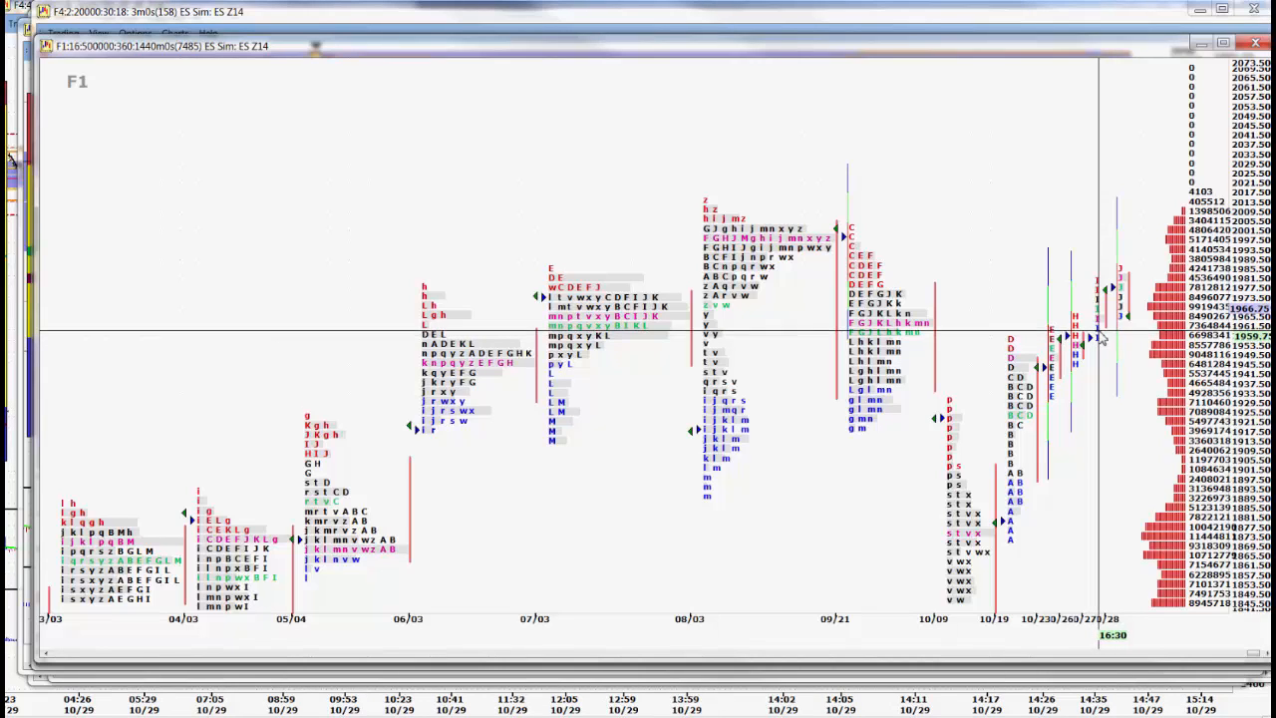
{"action": "mouse_move", "coordinate": [1130, 276]}
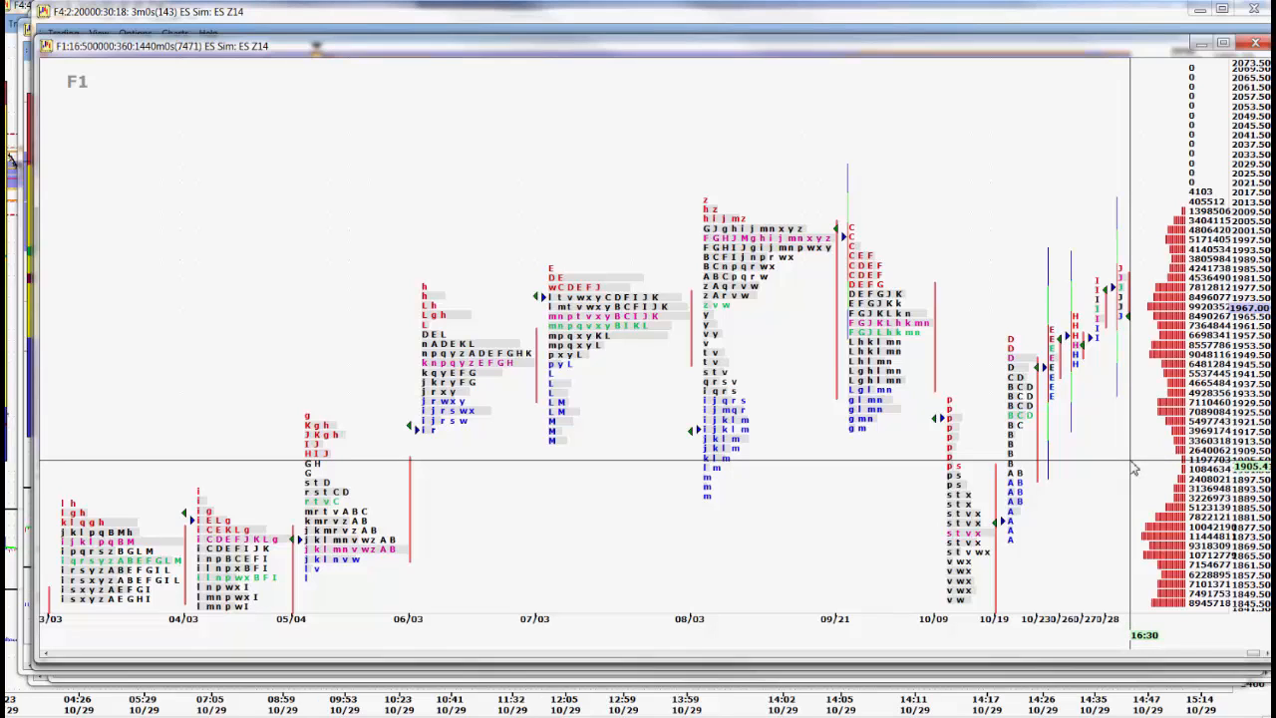
{"action": "mouse_move", "coordinate": [1132, 480]}
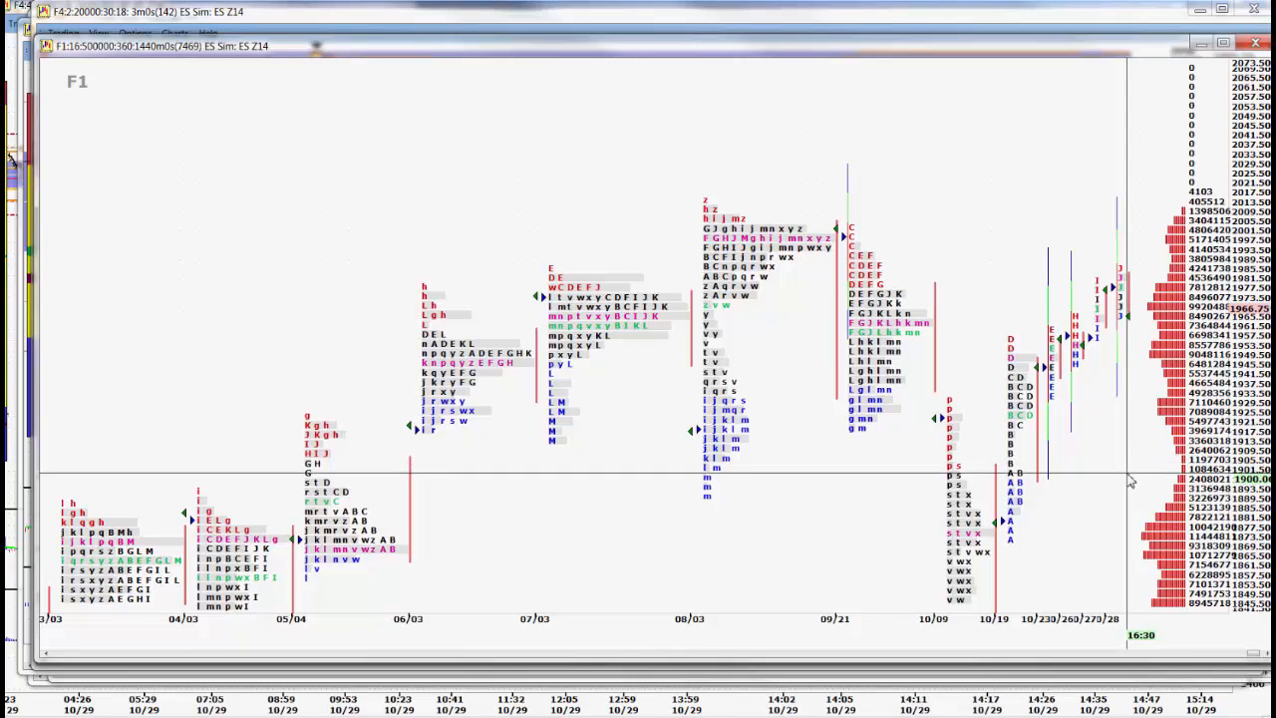
{"action": "mouse_move", "coordinate": [1137, 478]}
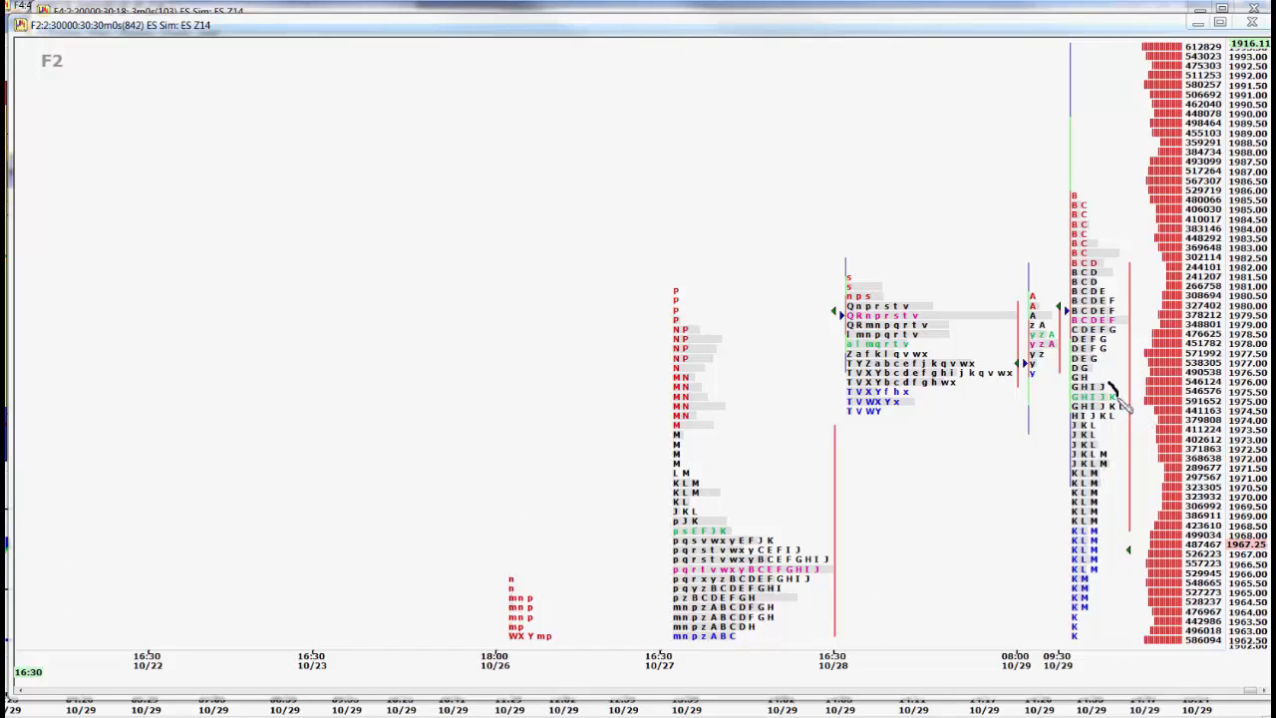
{"action": "mouse_move", "coordinate": [1117, 484]}
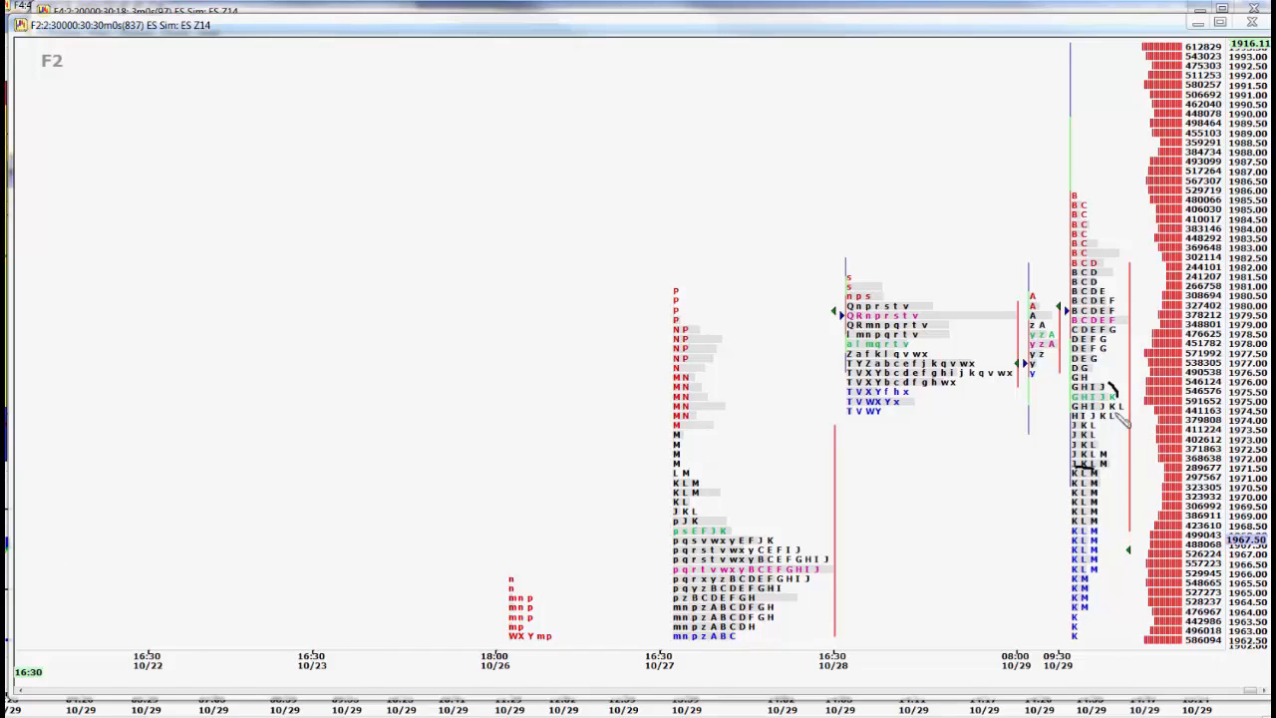
{"action": "mouse_move", "coordinate": [1157, 423]}
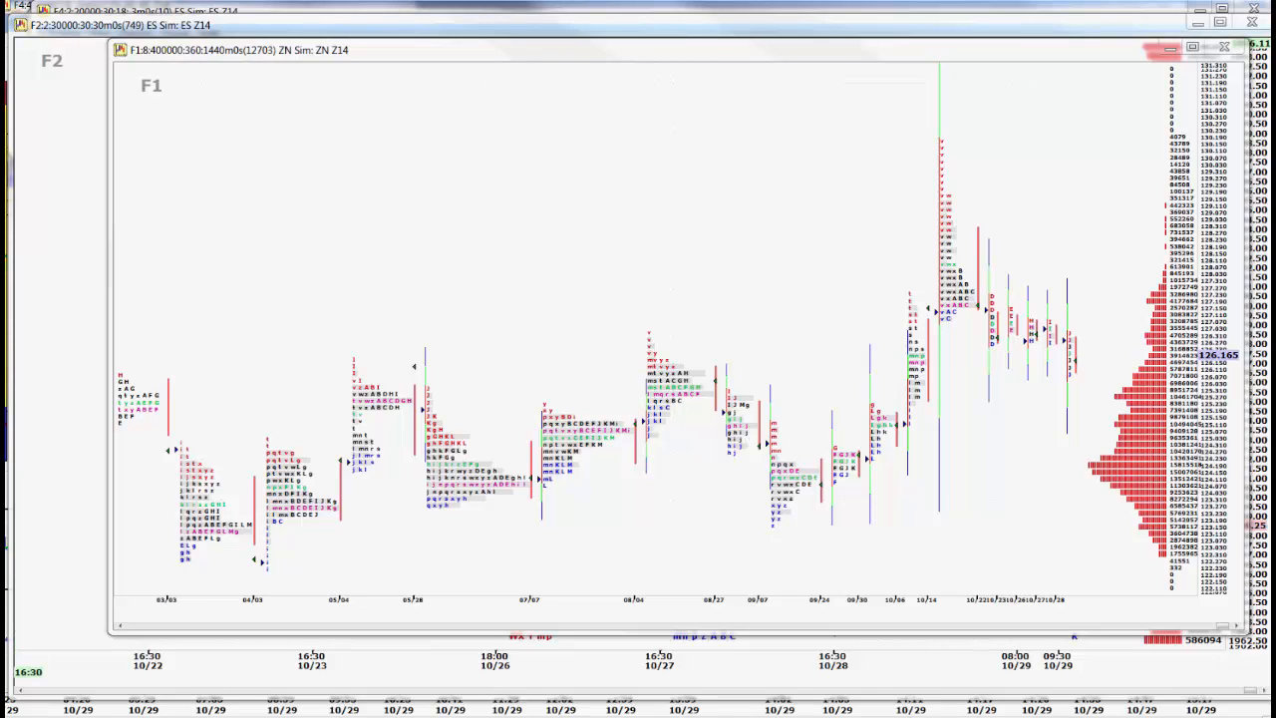
{"action": "mouse_move", "coordinate": [1055, 341]}
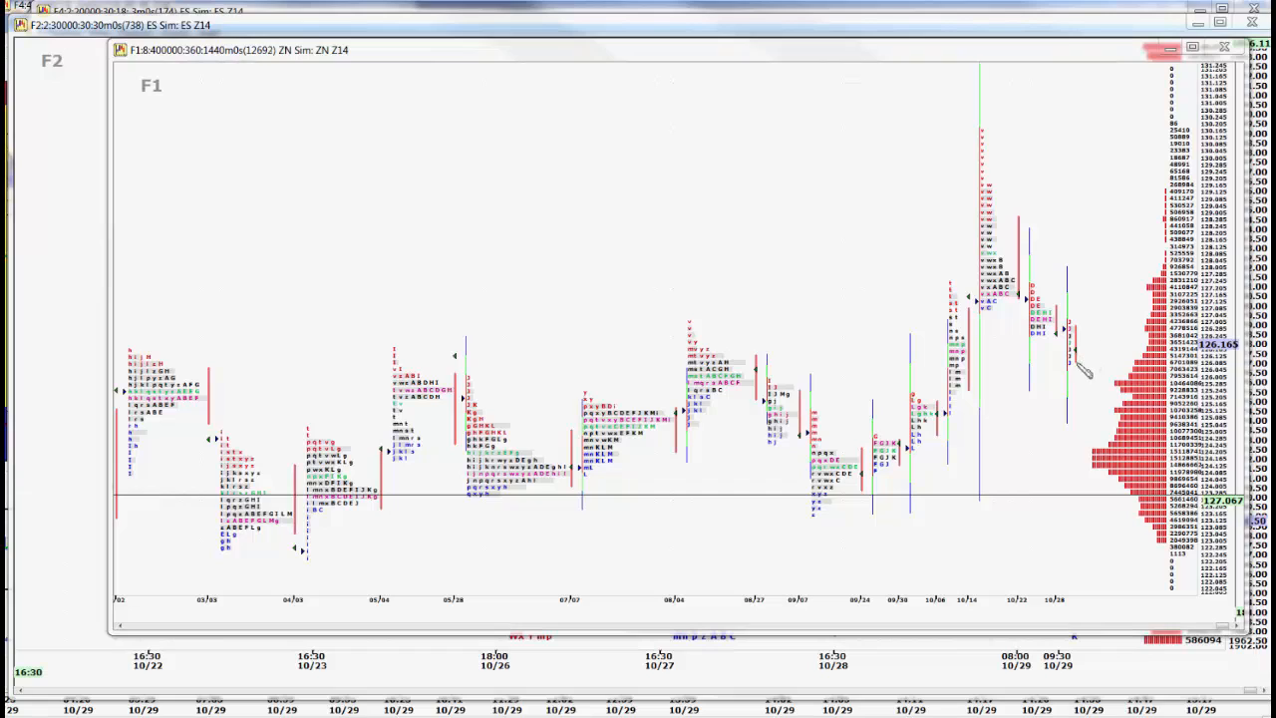
{"action": "mouse_move", "coordinate": [927, 399]}
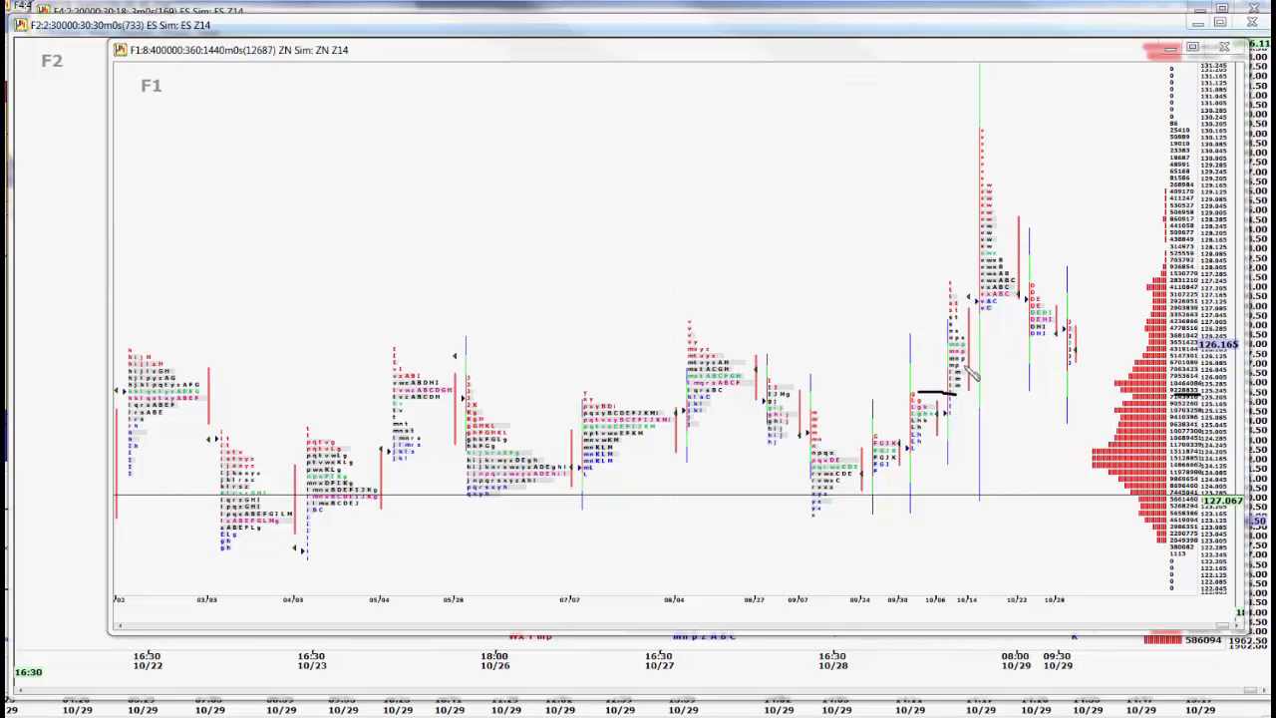
{"action": "mouse_move", "coordinate": [1102, 389]}
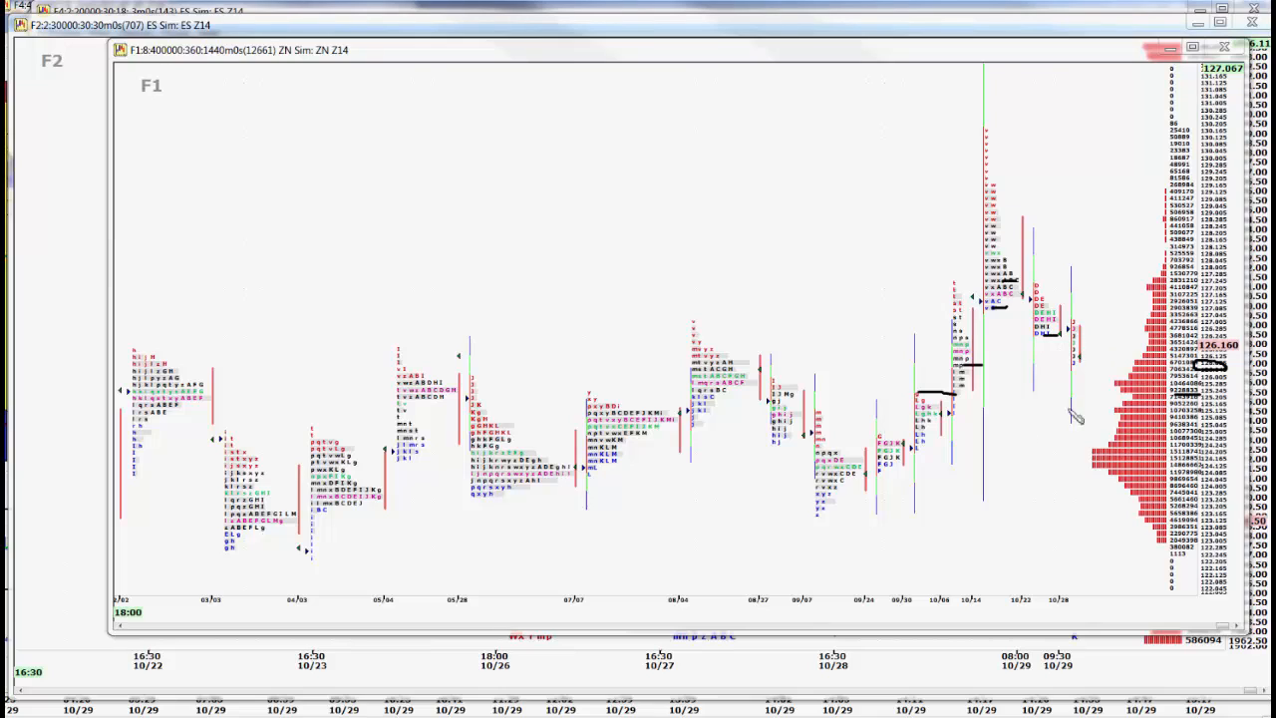
{"action": "mouse_move", "coordinate": [1122, 230]}
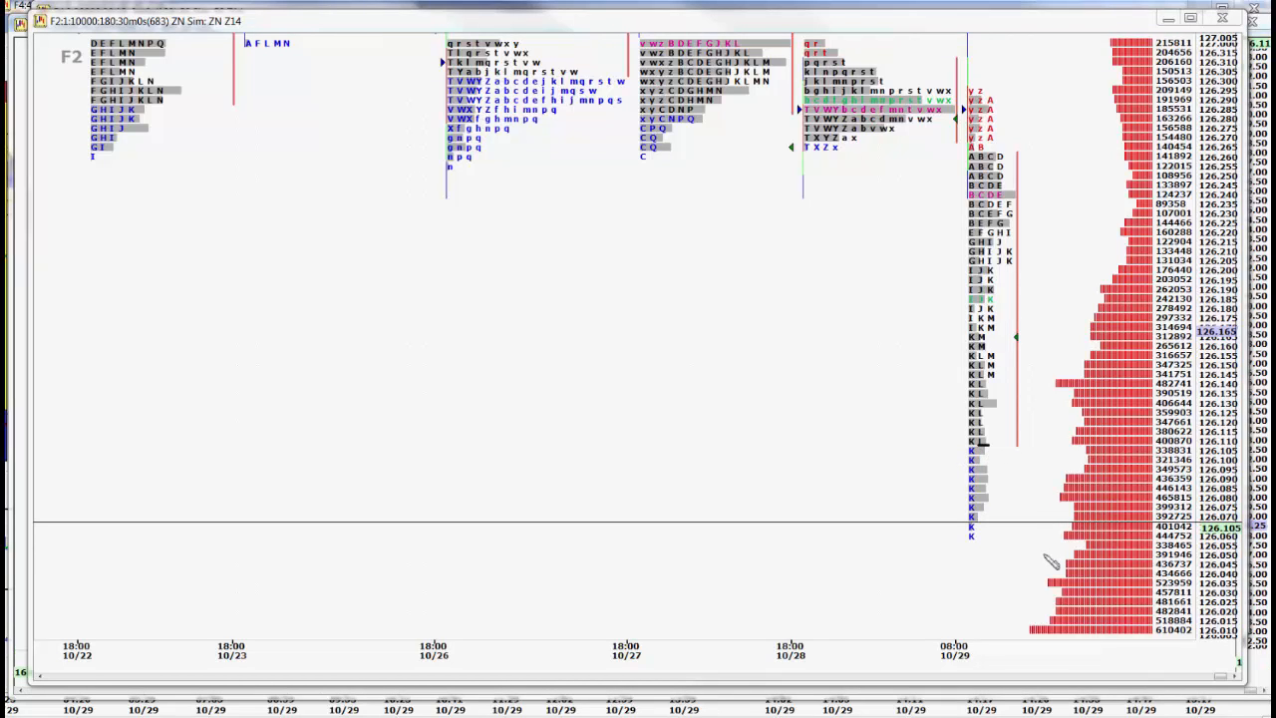
{"action": "mouse_move", "coordinate": [796, 293]}
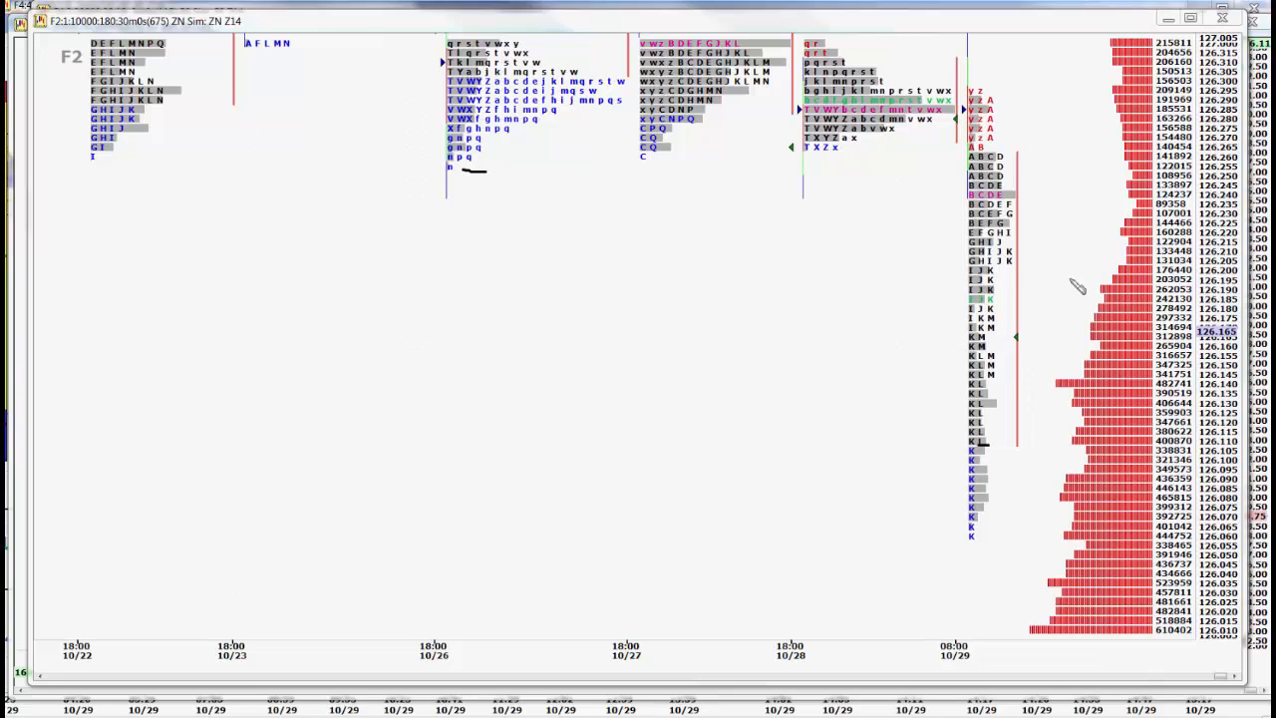
{"action": "mouse_move", "coordinate": [1027, 259]}
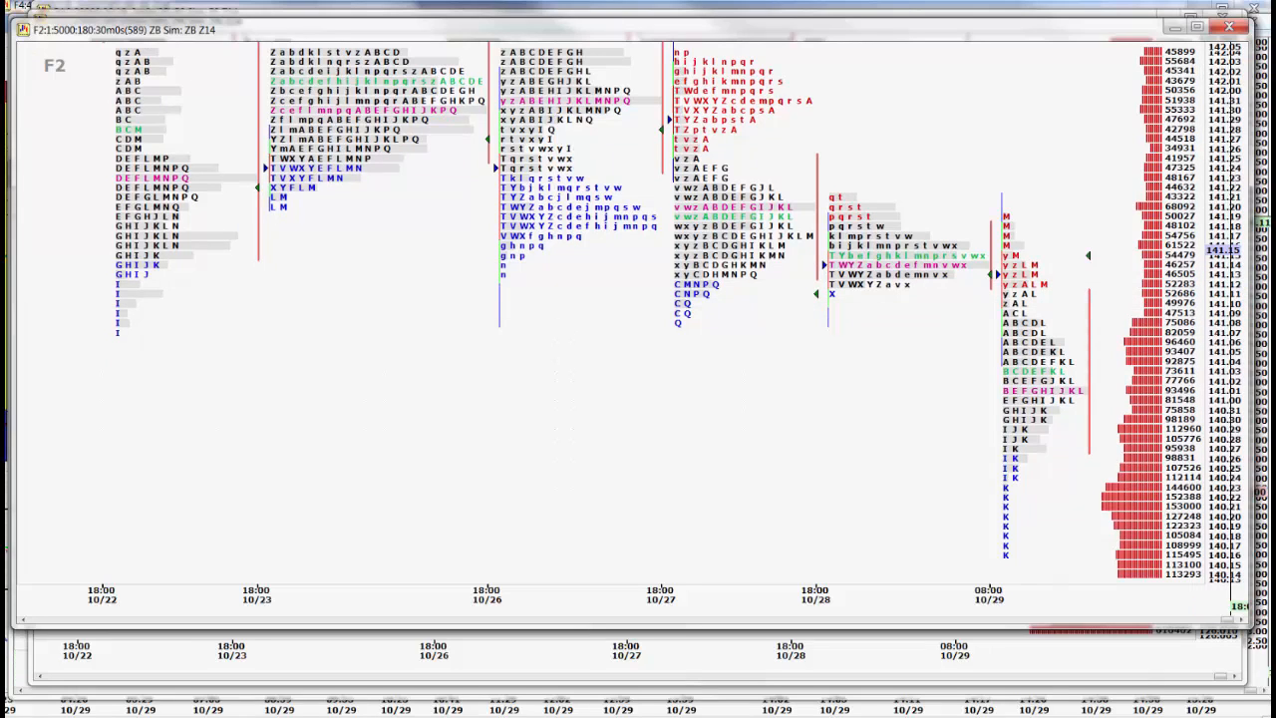
{"action": "mouse_move", "coordinate": [1084, 399]}
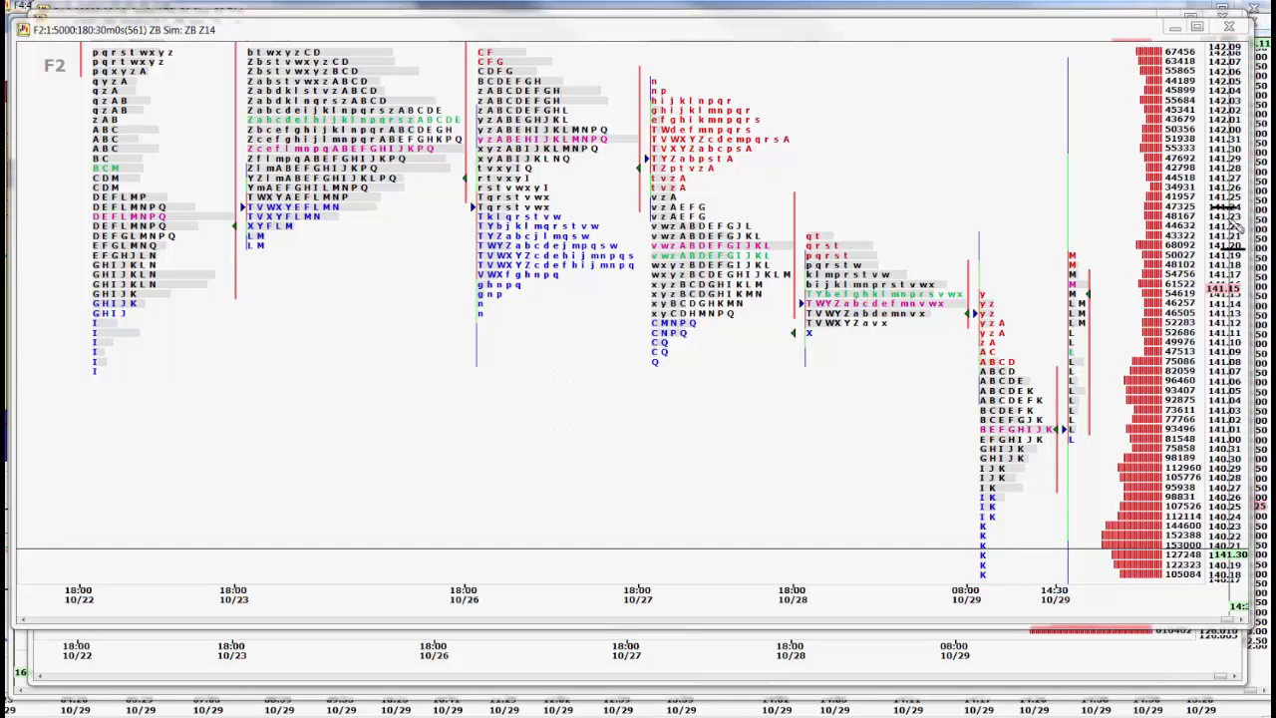
{"action": "mouse_move", "coordinate": [1236, 229]}
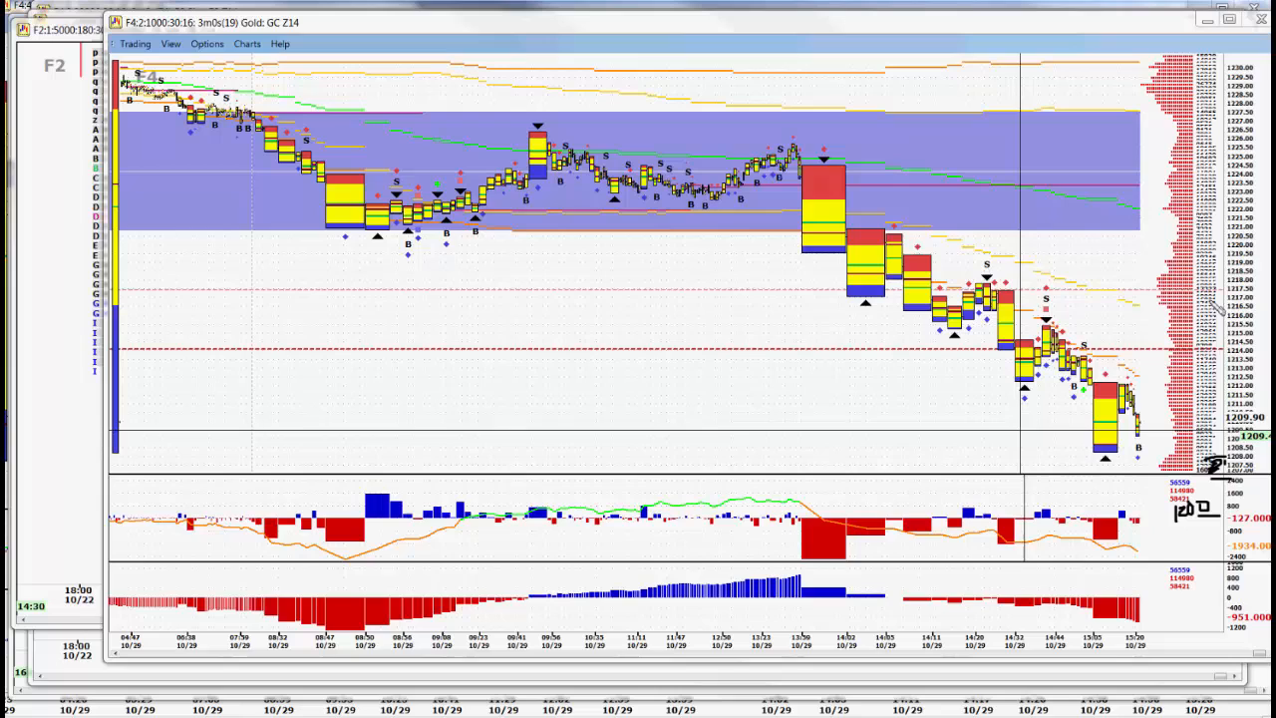
{"action": "mouse_move", "coordinate": [827, 185]}
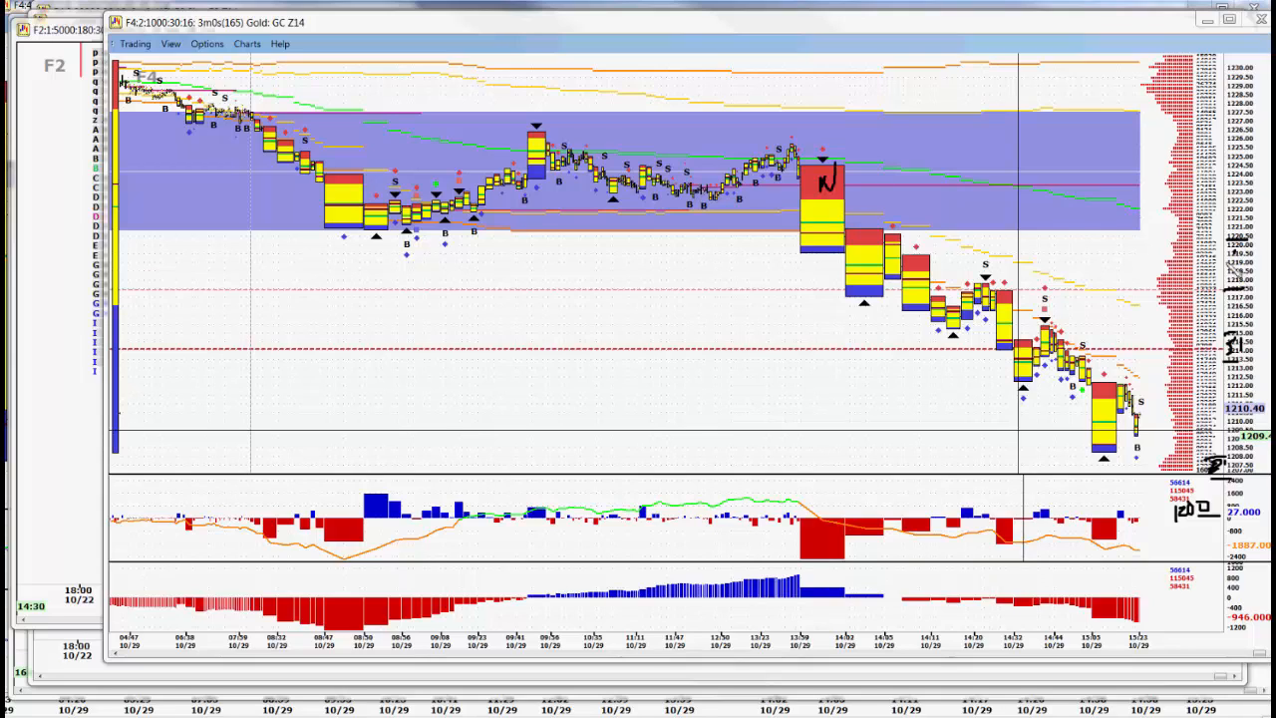
{"action": "mouse_move", "coordinate": [1147, 282]}
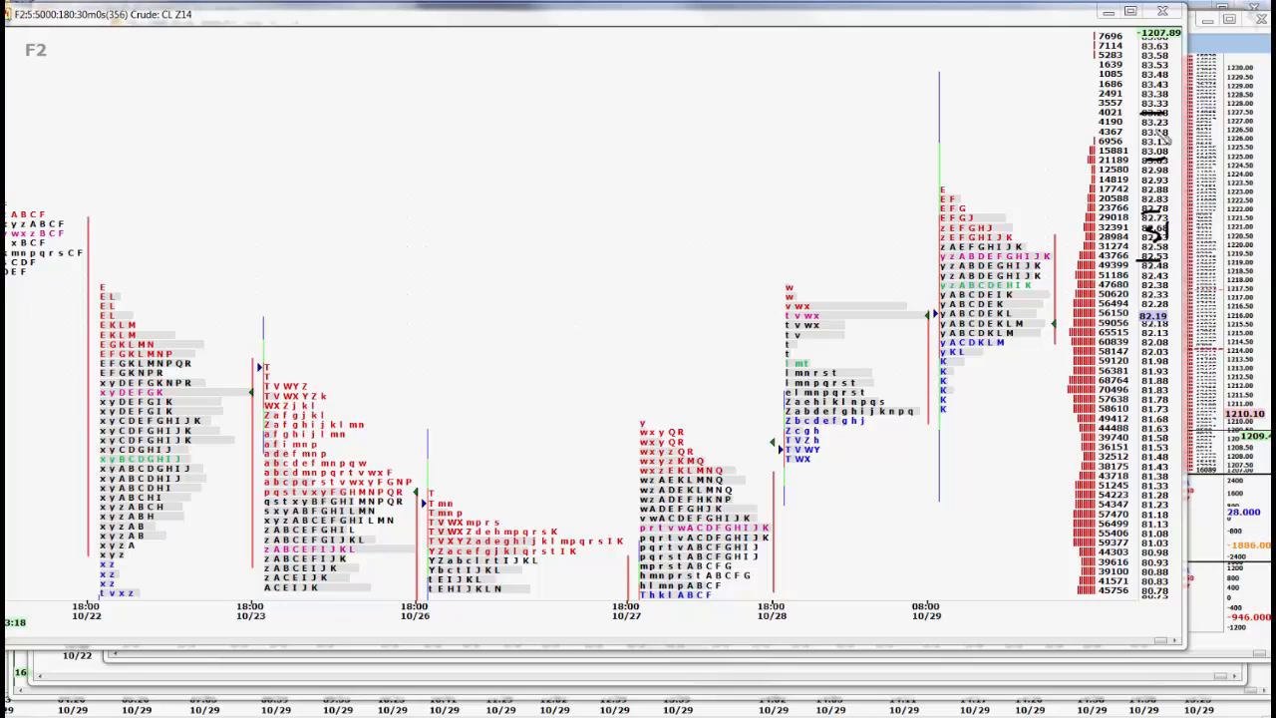
{"action": "mouse_move", "coordinate": [1167, 416]}
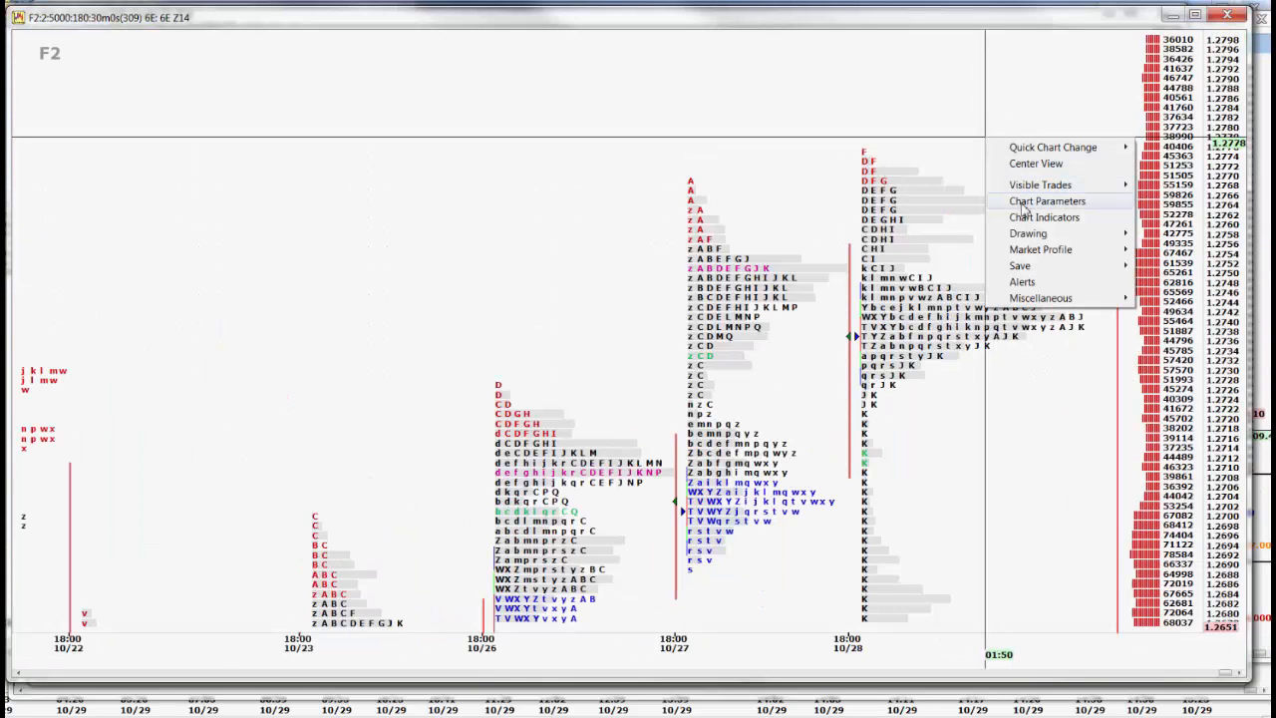
- Rescale the 6E chart's price axis in Chart Parameters to fit roughly 1.25 to 1.28
{"action": "left_click", "coordinate": [1047, 201]}
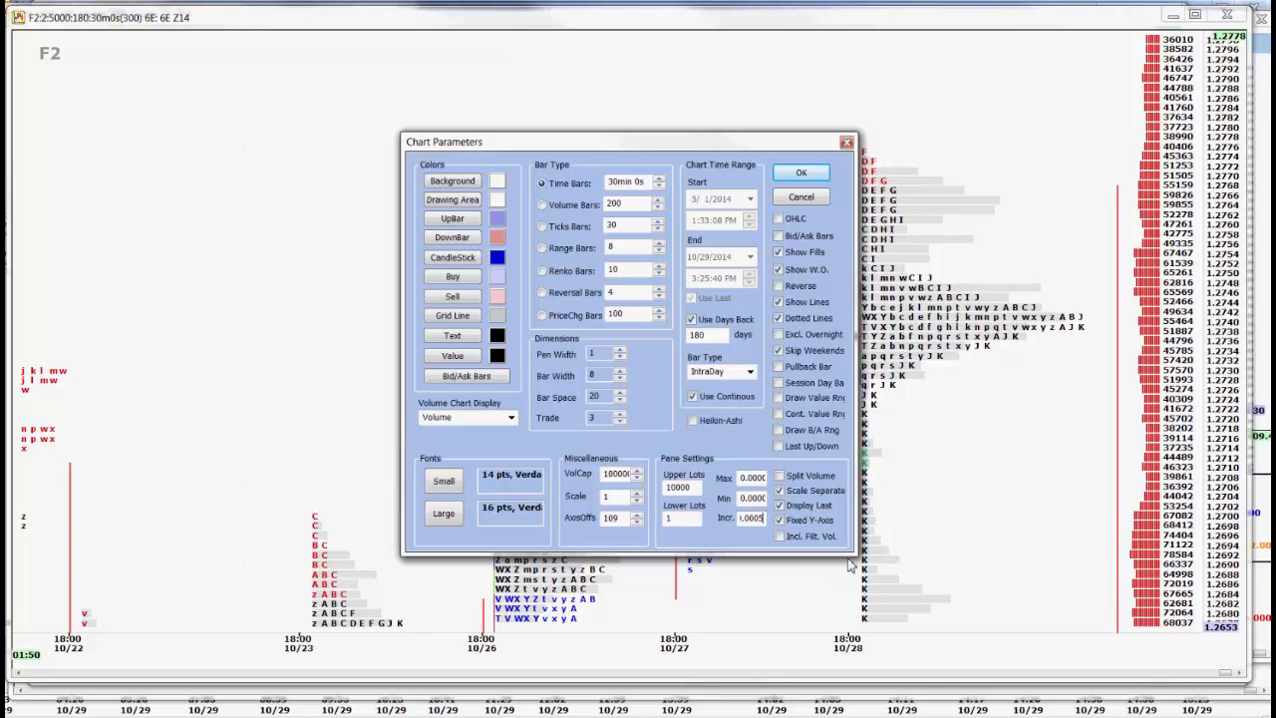
{"action": "left_click", "coordinate": [800, 171]}
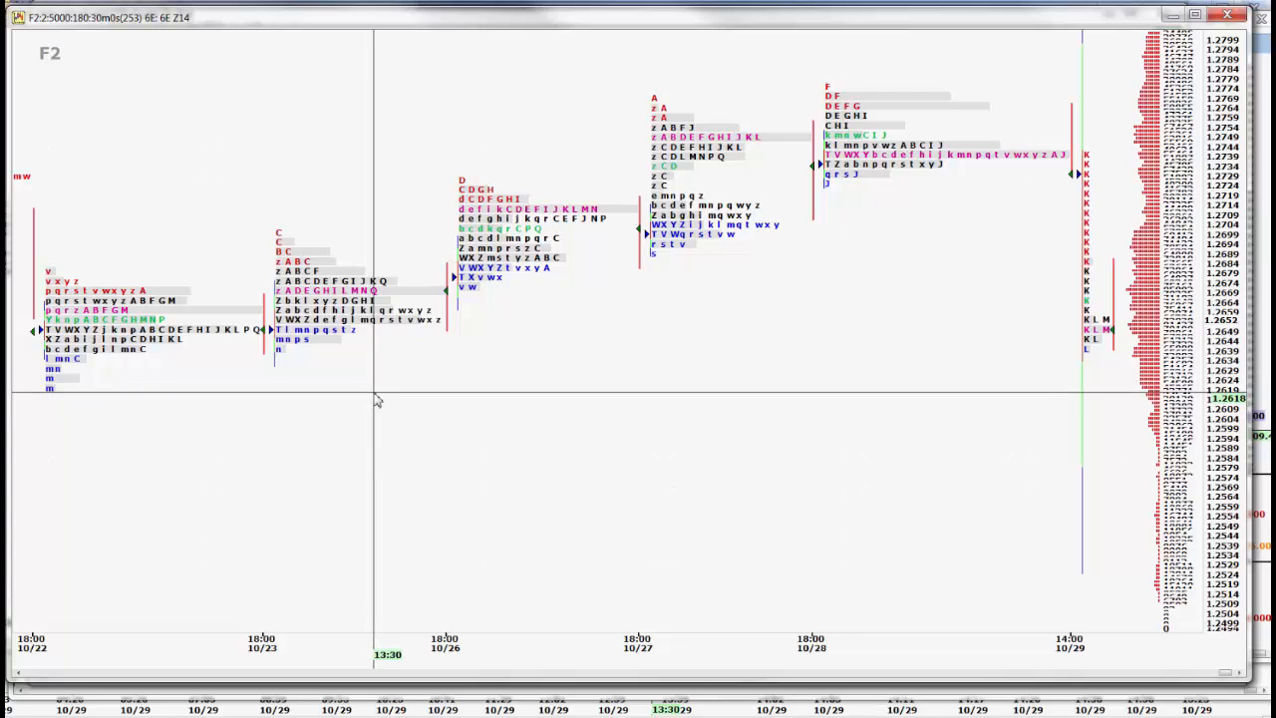
{"action": "mouse_move", "coordinate": [399, 441]}
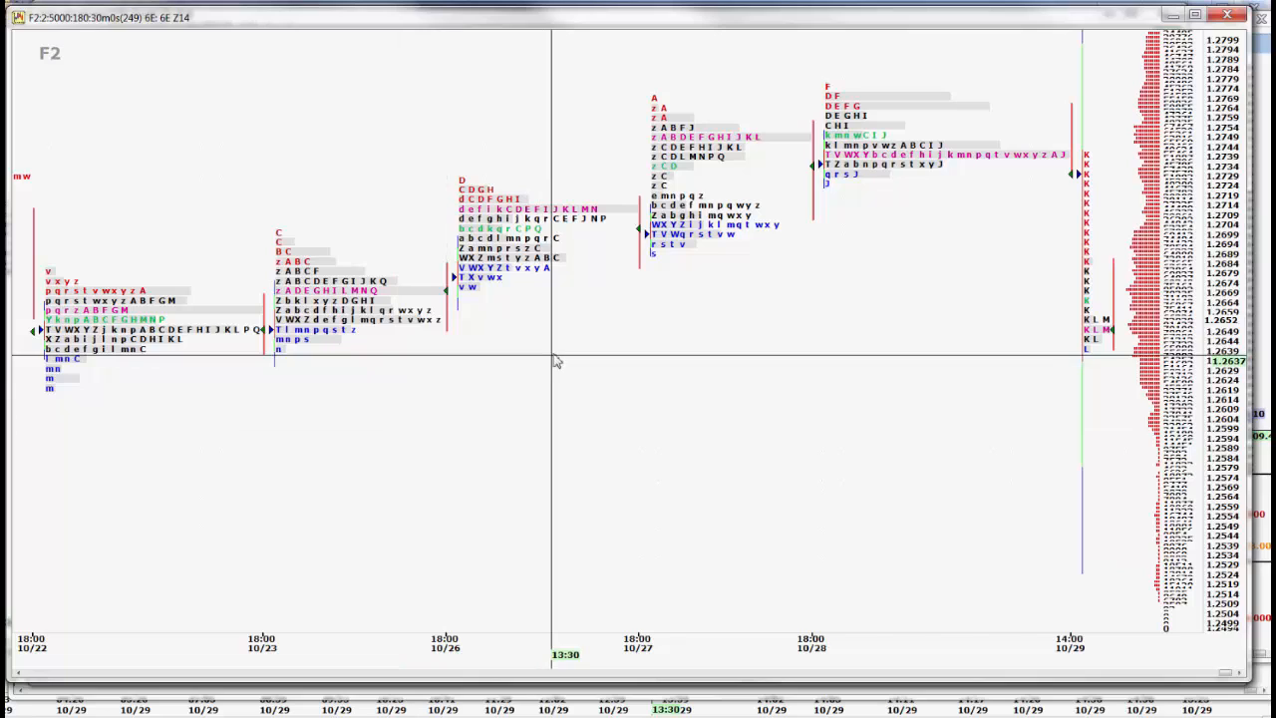
- Give the euro chart's Volume Profile indicator 5 ticks per row and a 10000 lot increment
{"action": "right_click", "coordinate": [556, 361]}
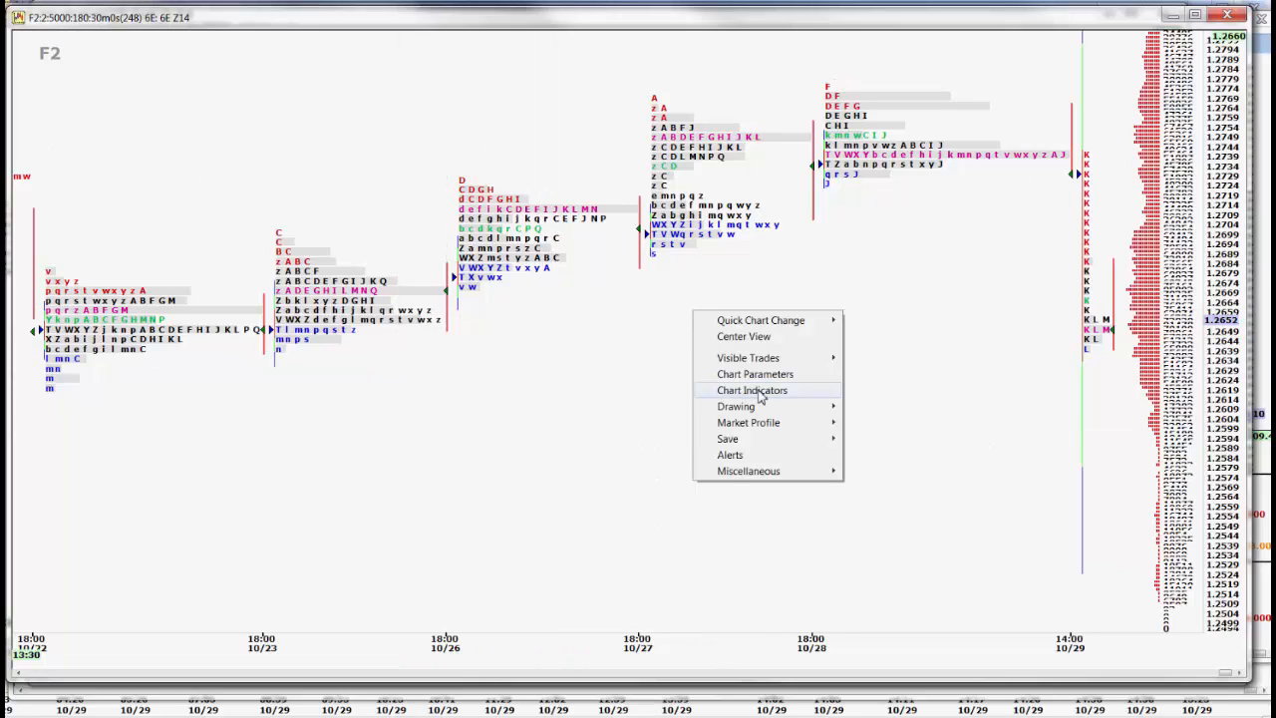
{"action": "left_click", "coordinate": [751, 390]}
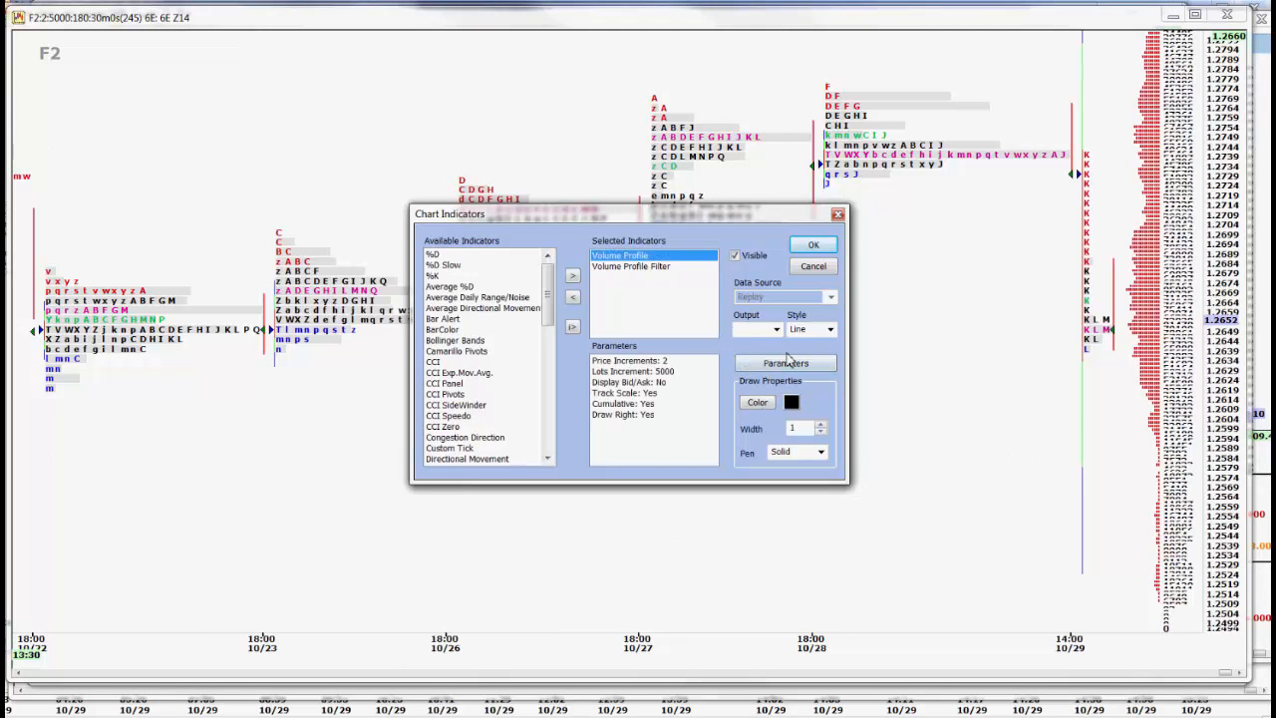
{"action": "left_click", "coordinate": [785, 362]}
{"action": "type", "text": "10000"}
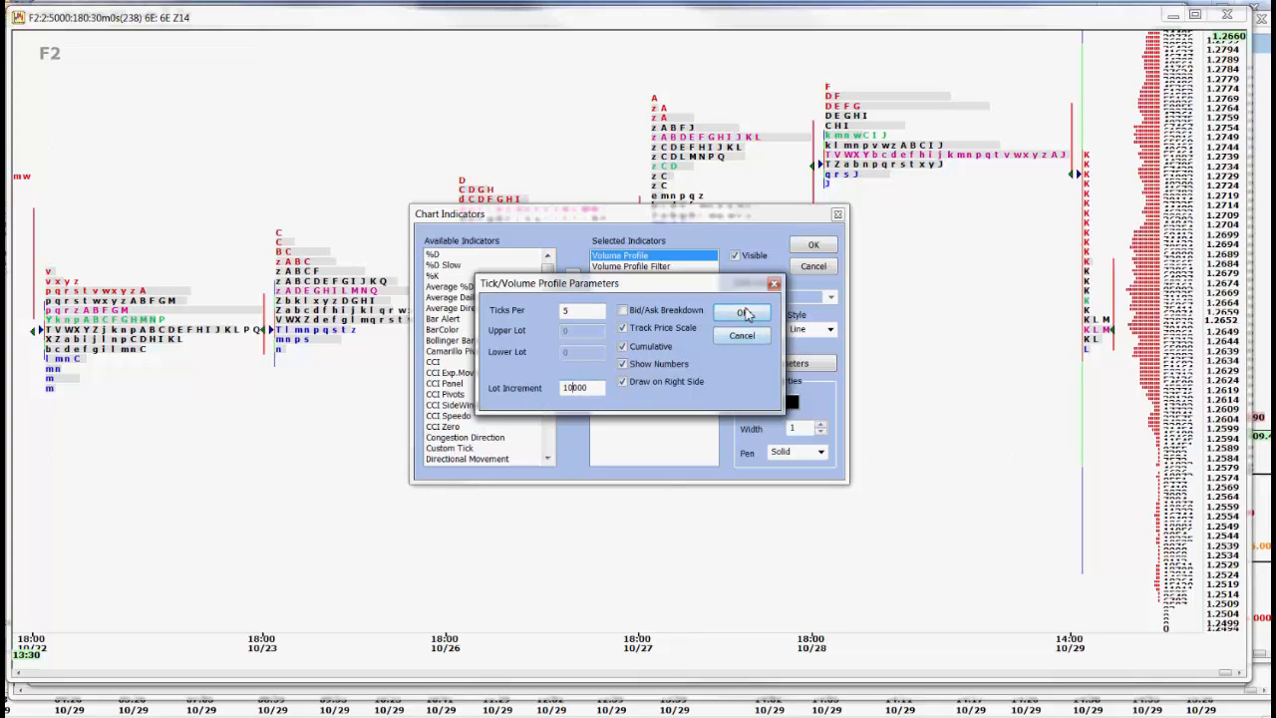
{"action": "left_click", "coordinate": [741, 311]}
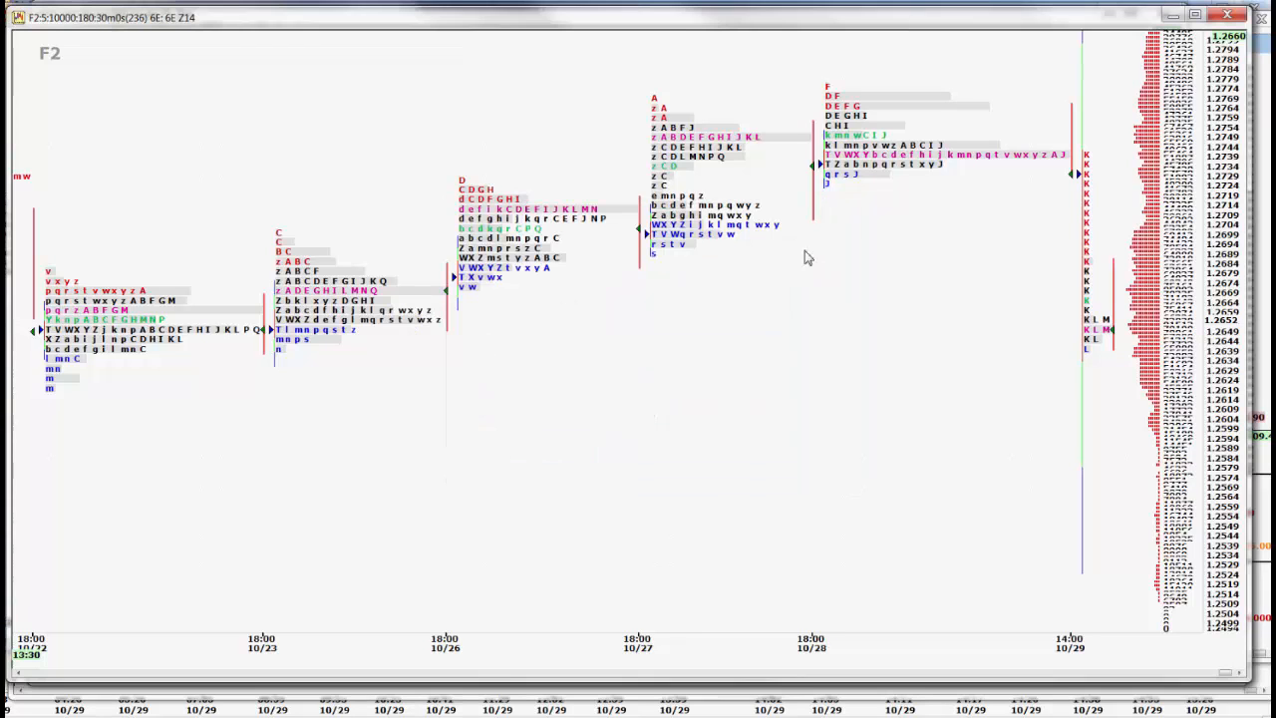